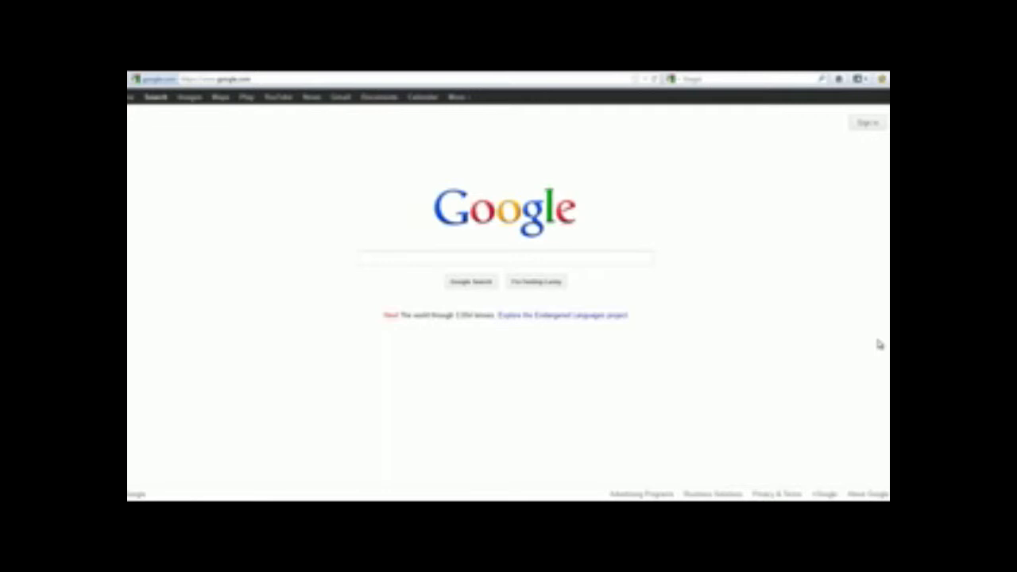
- Focus the Google search box to begin entering the query 'pepsi'
left_click(493, 257)
type("pepsi")
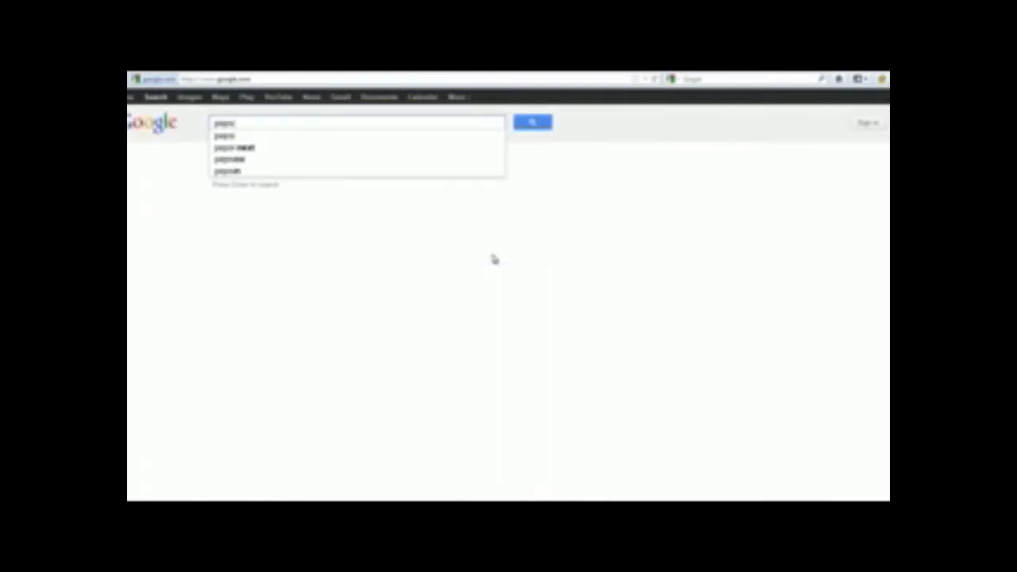
mouse_move(499, 216)
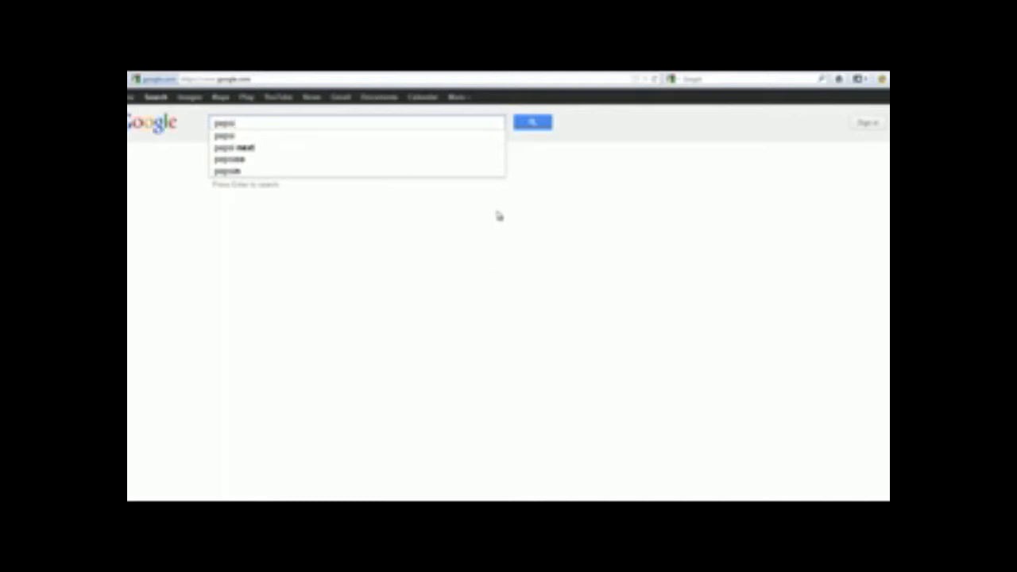
- Run the Google search for 'pepsi' to show official sites, map and brand panel
left_click(532, 122)
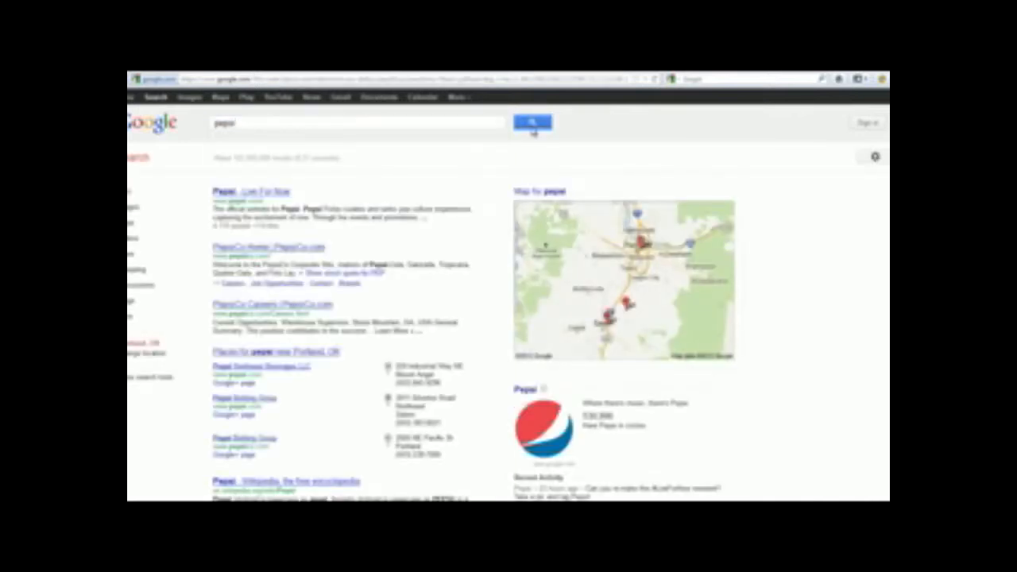
mouse_move(497, 181)
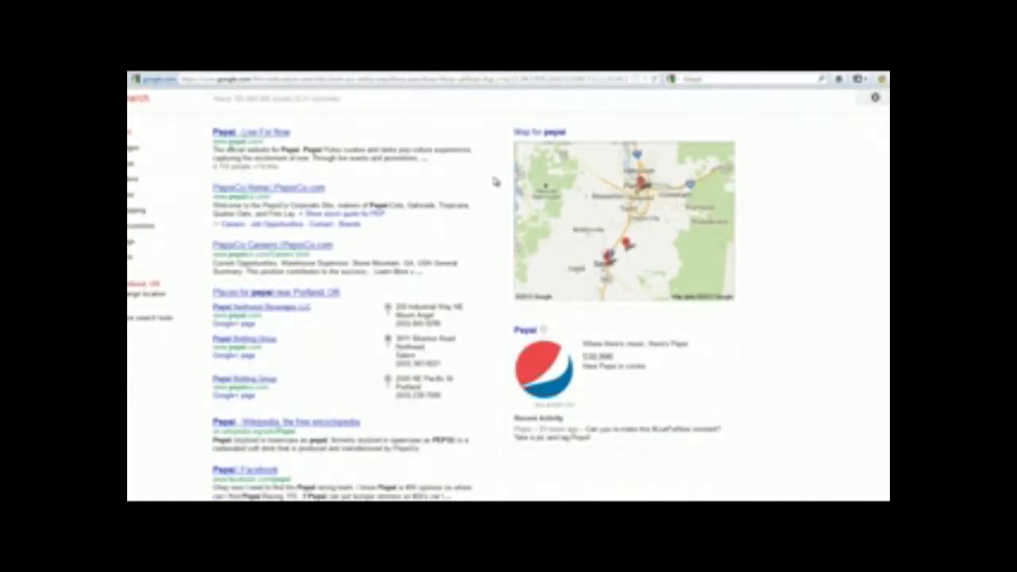
- Open the Pepsi Bottling Group listing to show its map, photo and transit details
scroll("down", 3)
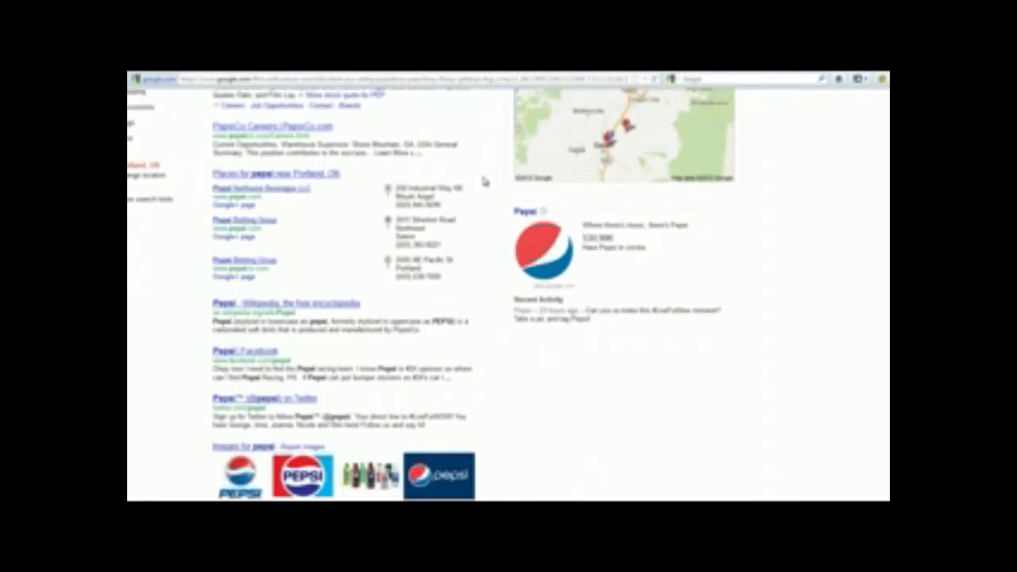
scroll("down", 3)
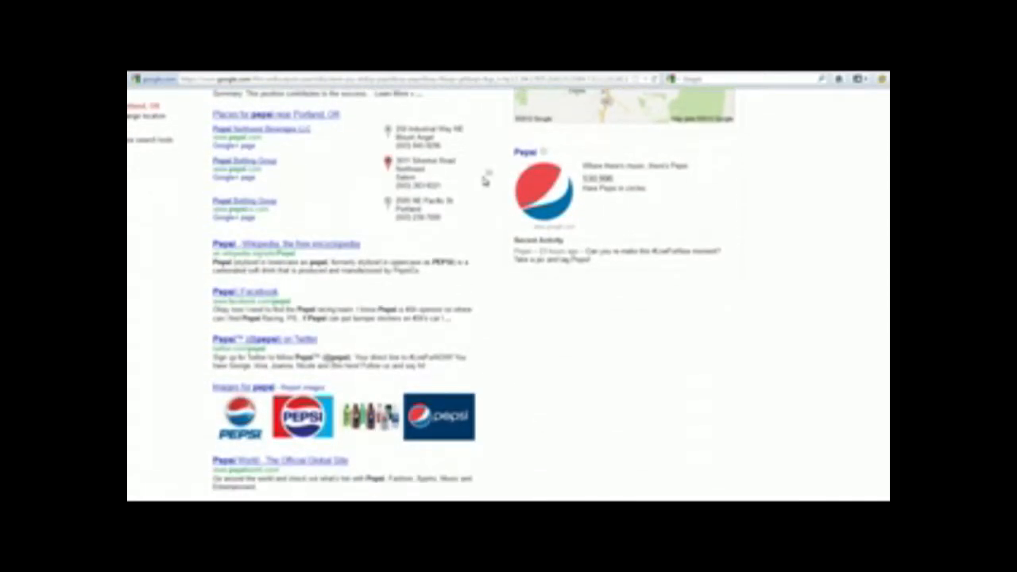
left_click(244, 160)
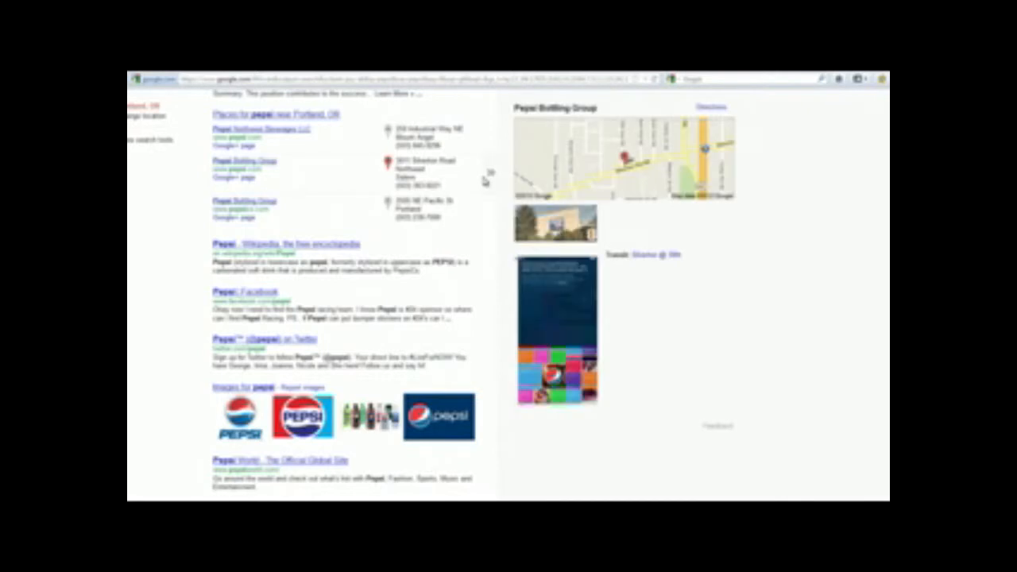
scroll("down", 3)
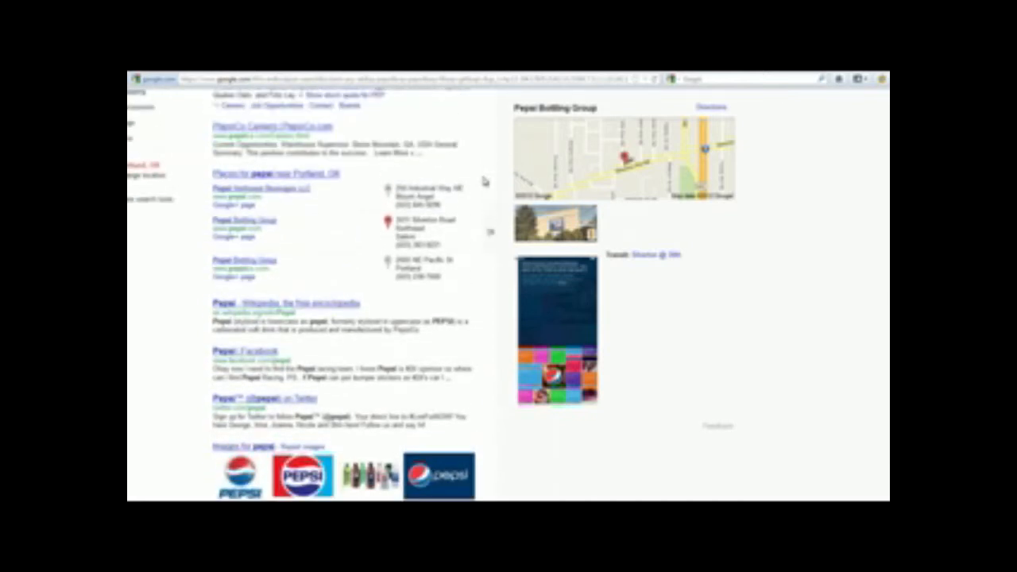
scroll("up", 3)
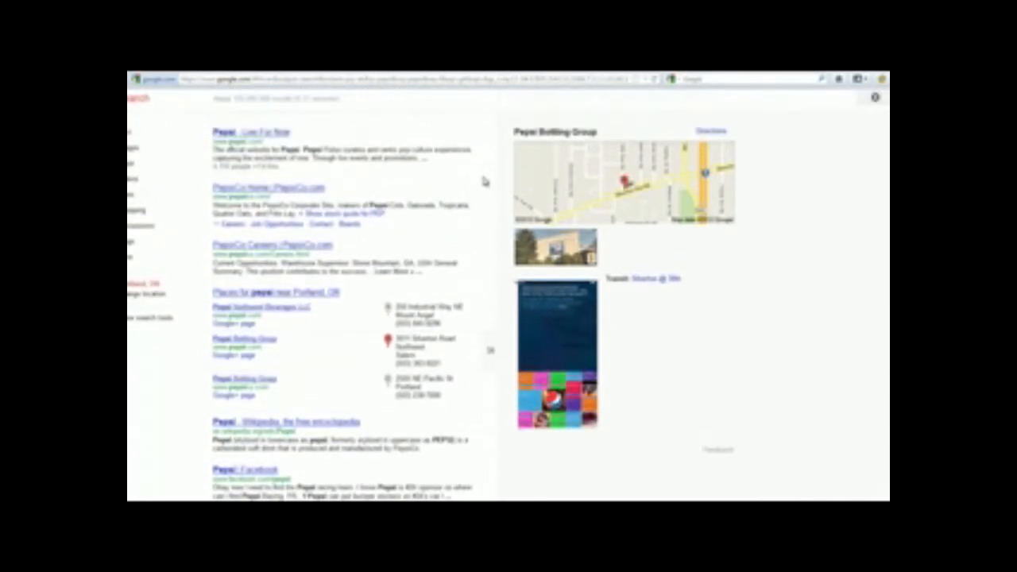